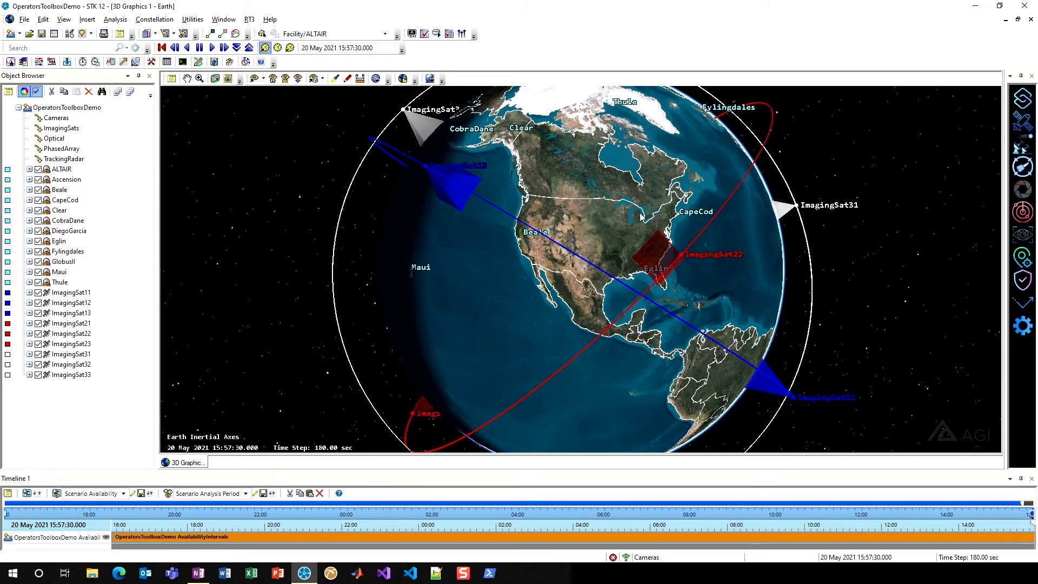
{"action": "mouse_move", "coordinate": [582, 279]}
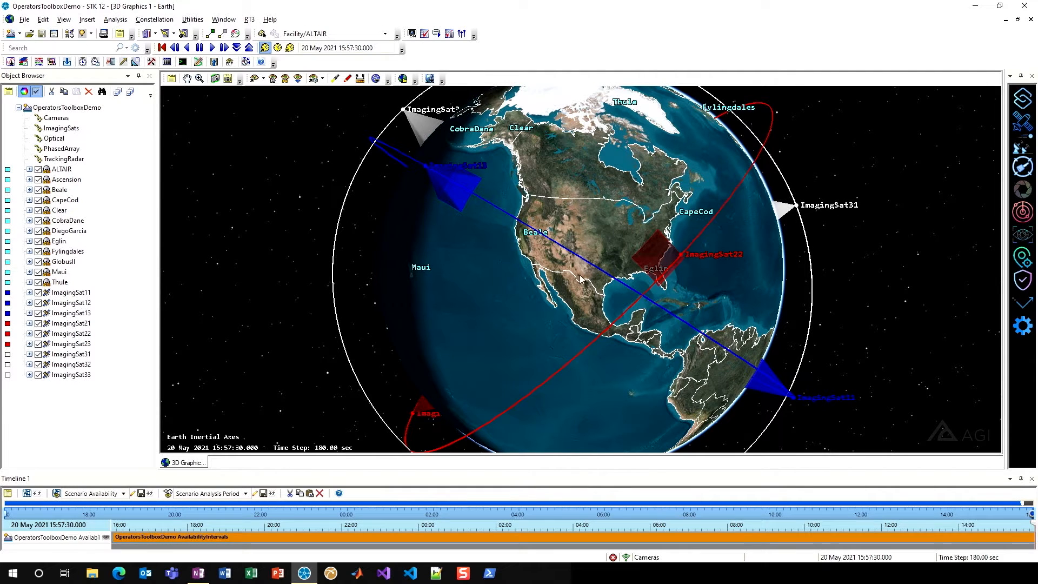
{"action": "mouse_move", "coordinate": [668, 288]}
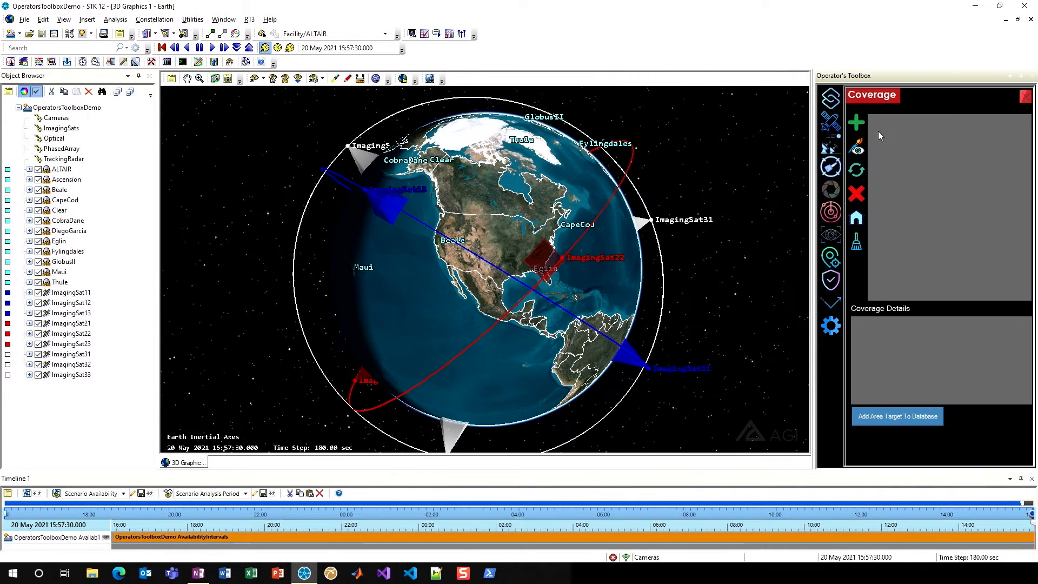
{"action": "mouse_move", "coordinate": [857, 123]}
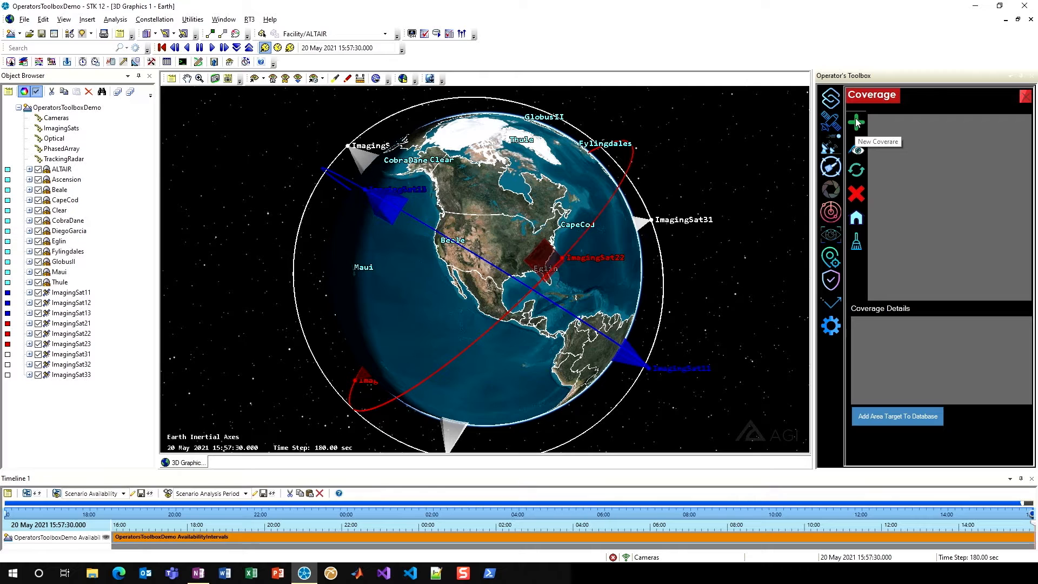
Create a new coverage definition and name it RevisitTime.
{"action": "left_click", "coordinate": [856, 120]}
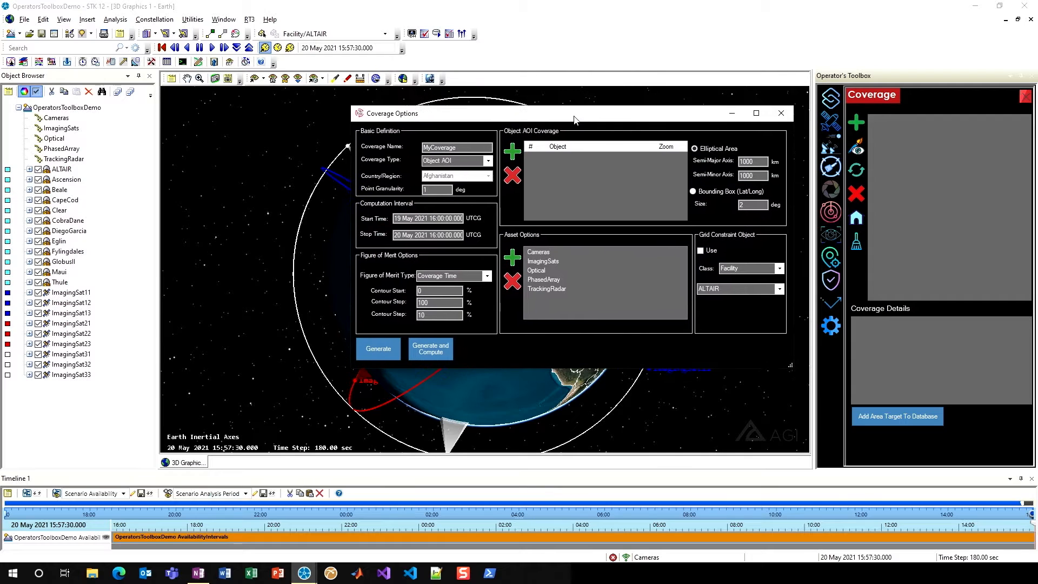
{"action": "left_click", "coordinate": [455, 147]}
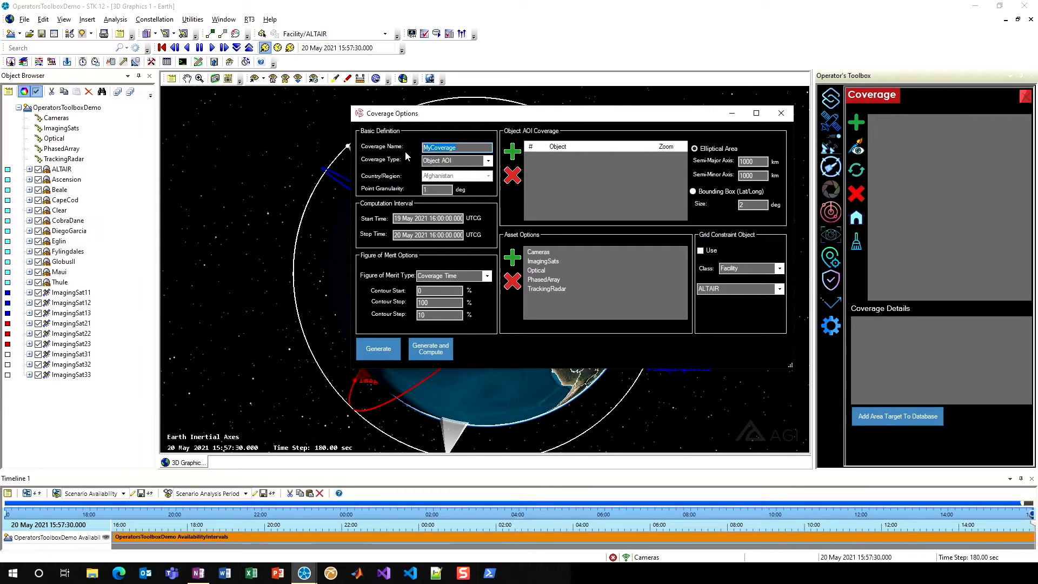
{"action": "type", "text": "RevisitTime"}
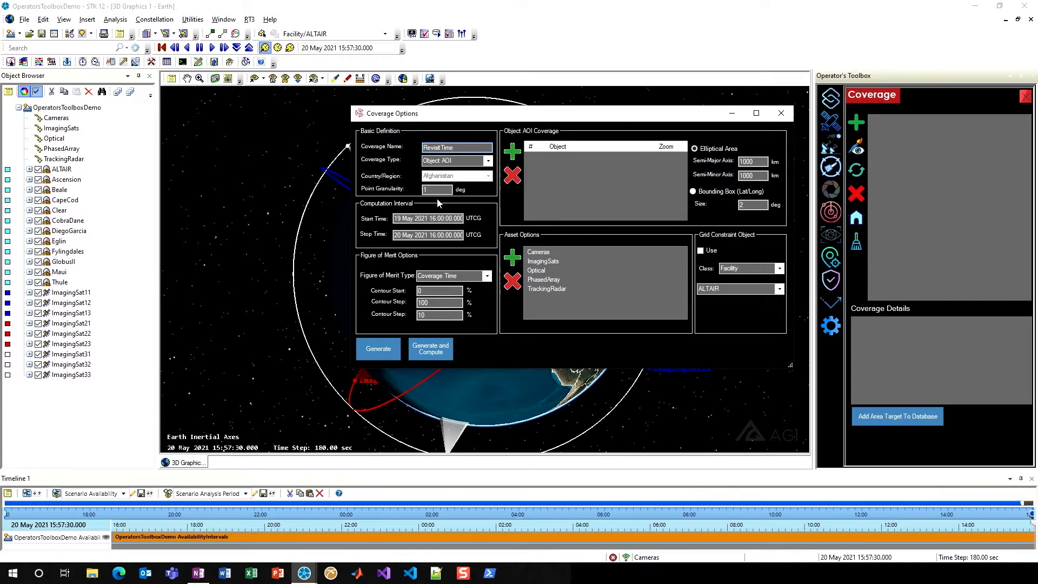
Target the Country/Region United States with 2-degree point granularity.
{"action": "left_click", "coordinate": [488, 160]}
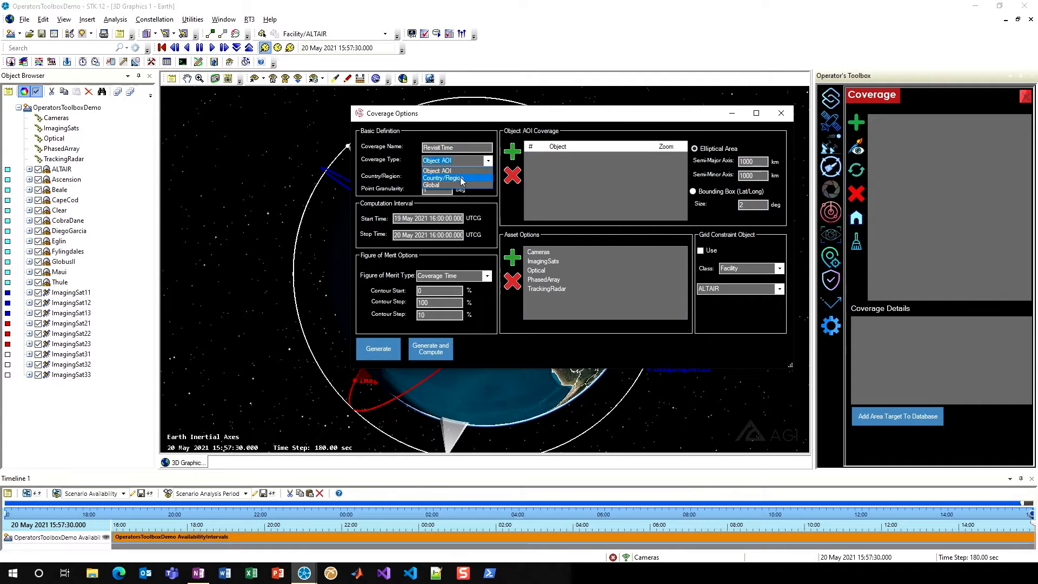
{"action": "left_click", "coordinate": [441, 177]}
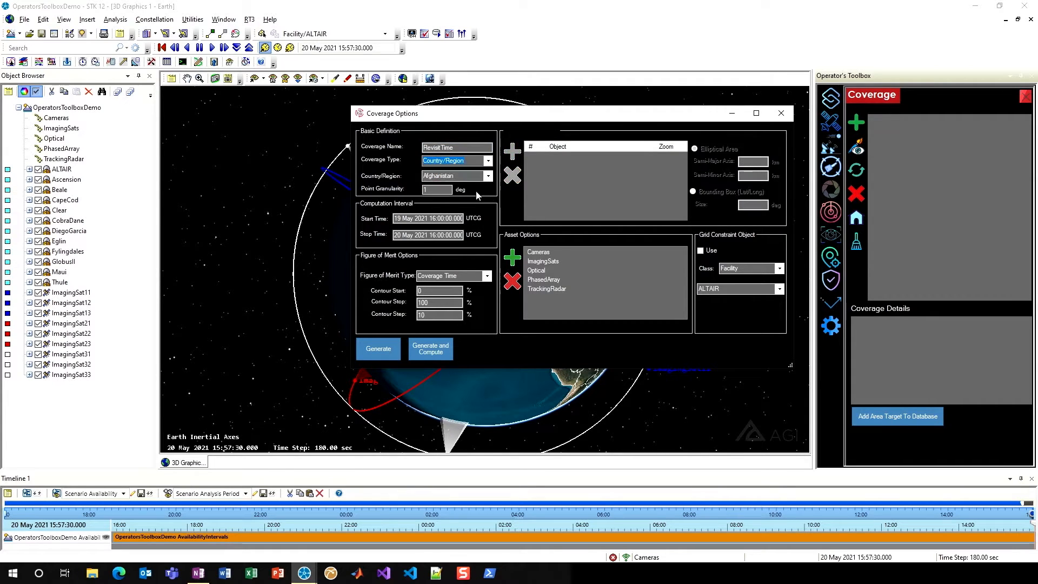
{"action": "left_click", "coordinate": [487, 175]}
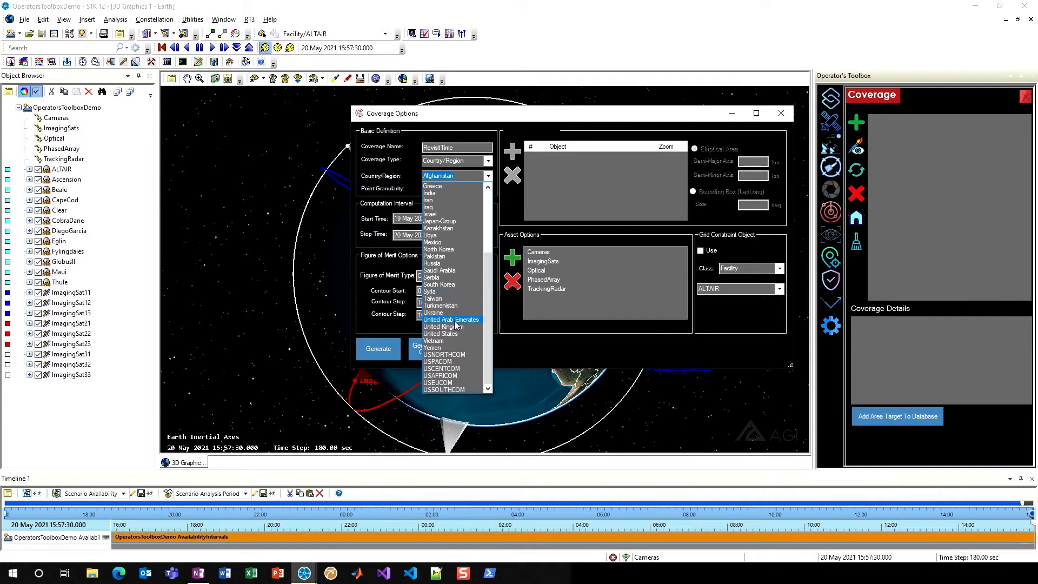
{"action": "left_click", "coordinate": [440, 334]}
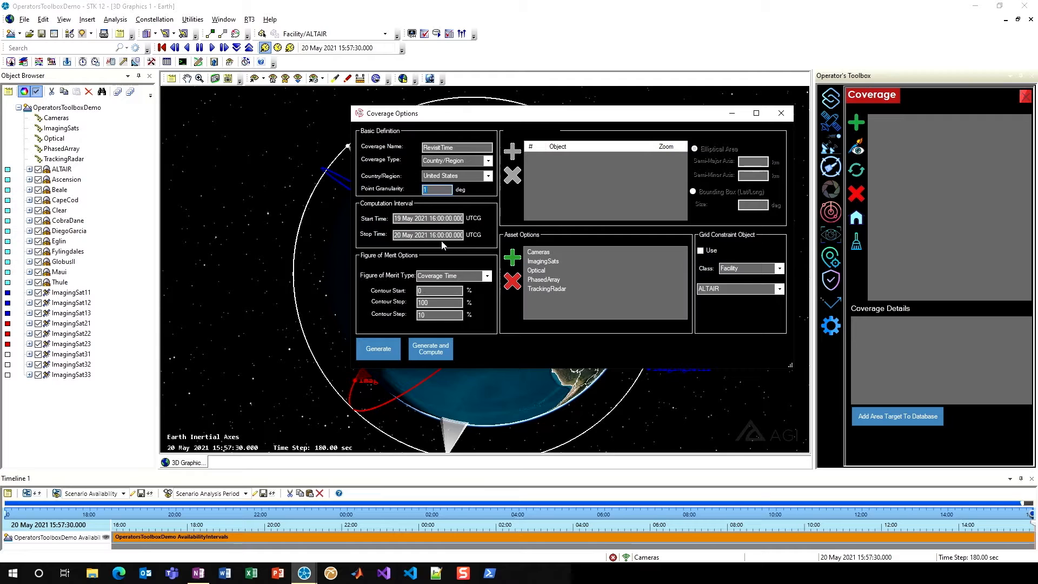
{"action": "type", "text": "2"}
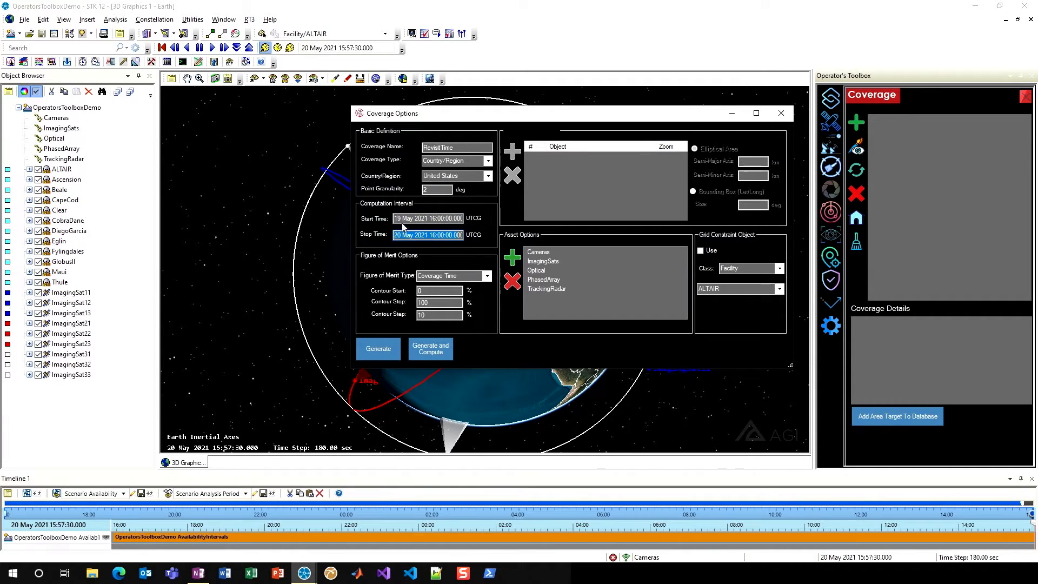
{"action": "mouse_move", "coordinate": [417, 273]}
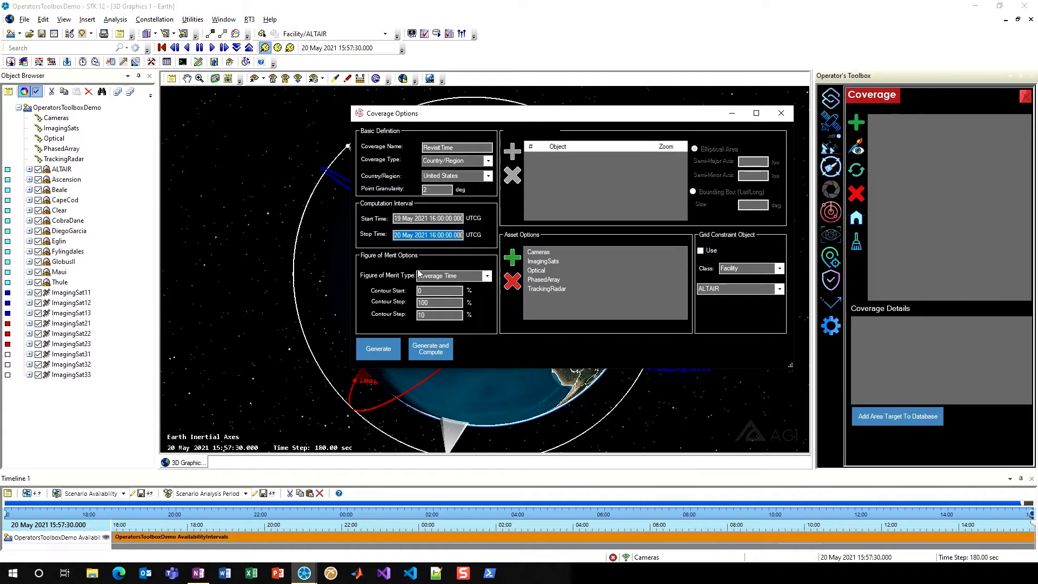
{"action": "mouse_move", "coordinate": [486, 288]}
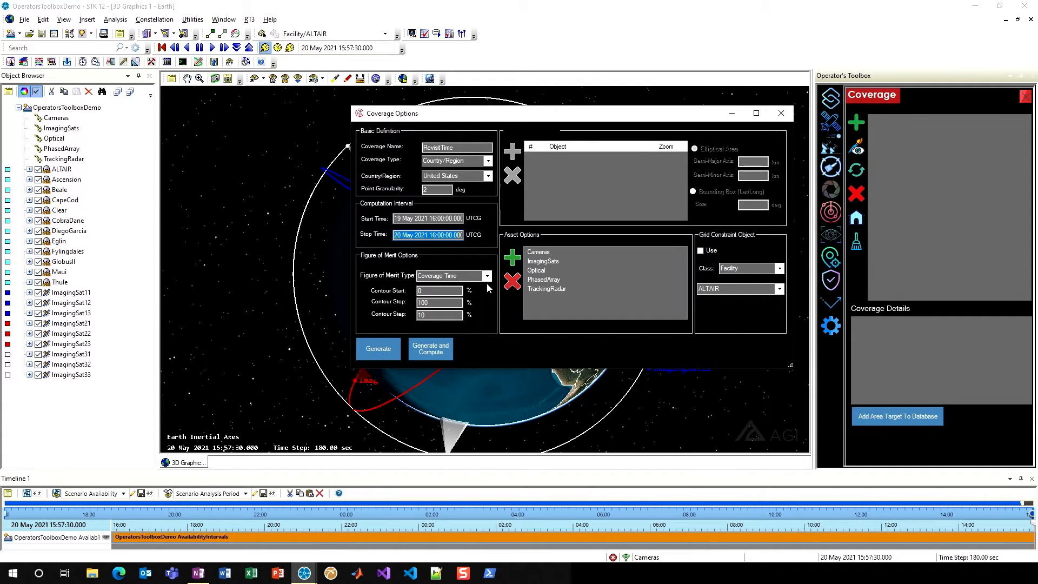
Choose Revisit Time as the figure of merit.
{"action": "left_click", "coordinate": [488, 276]}
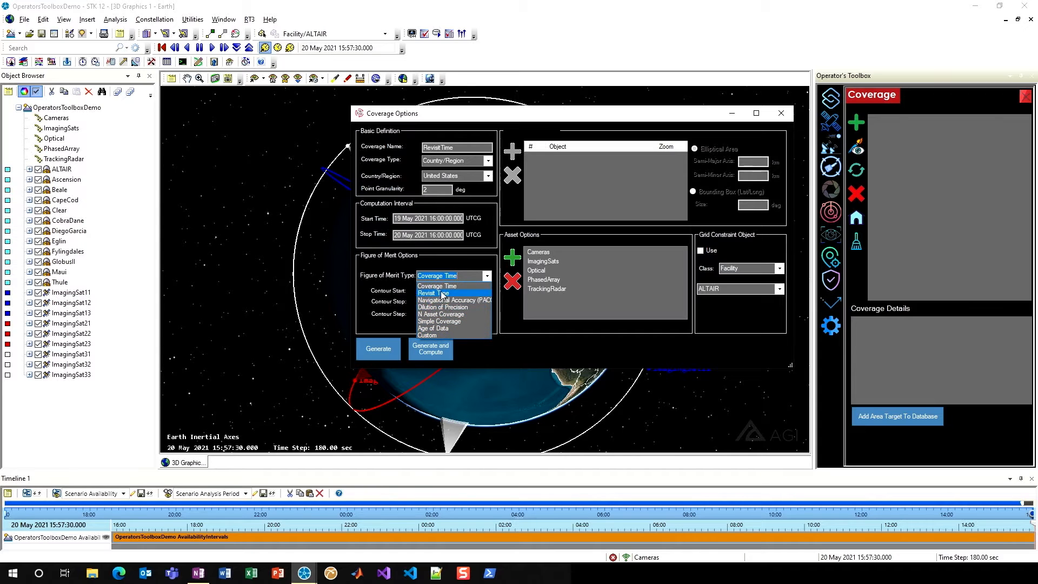
{"action": "left_click", "coordinate": [434, 293]}
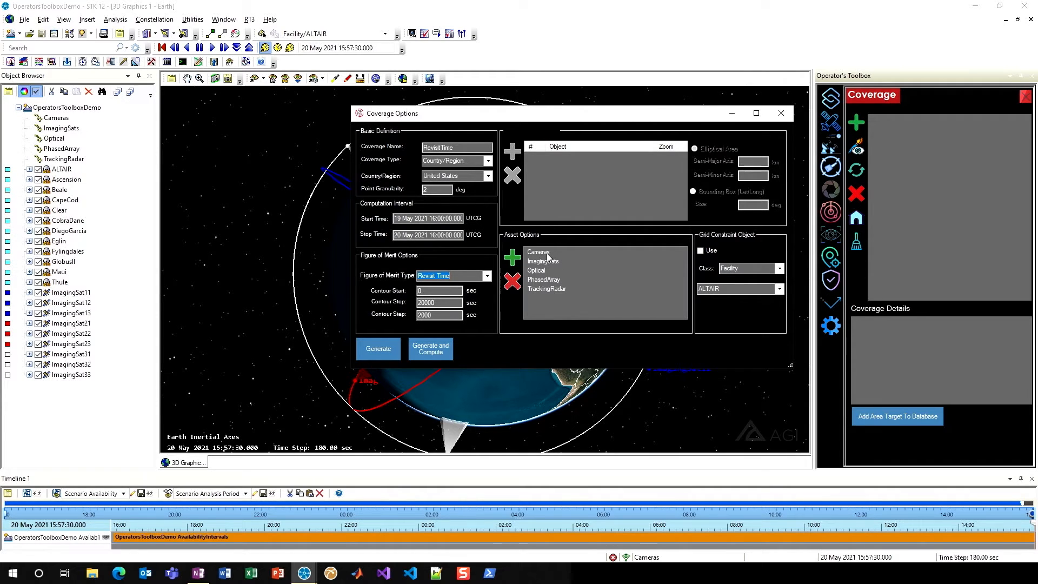
Select Cameras as the assets providing coverage.
{"action": "left_click", "coordinate": [537, 252]}
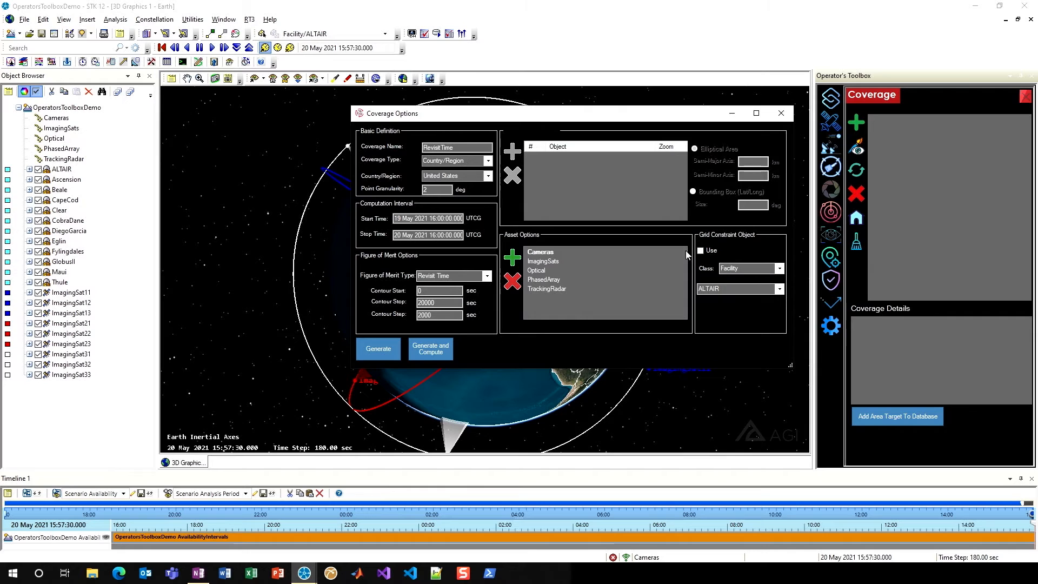
{"action": "mouse_move", "coordinate": [467, 331]}
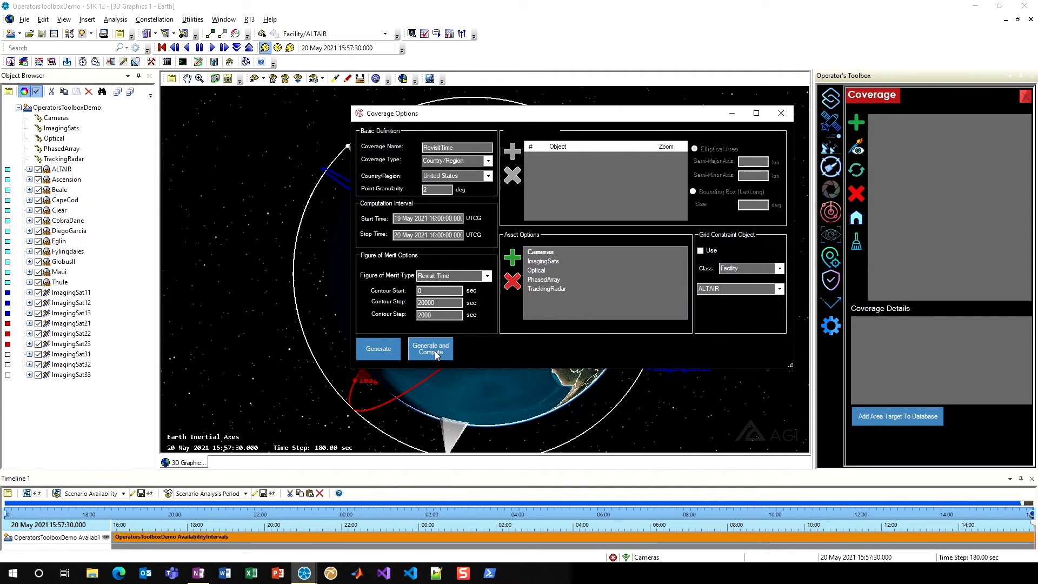
Generate and compute the coverage, then animate the revisit-time contours.
{"action": "left_click", "coordinate": [429, 349]}
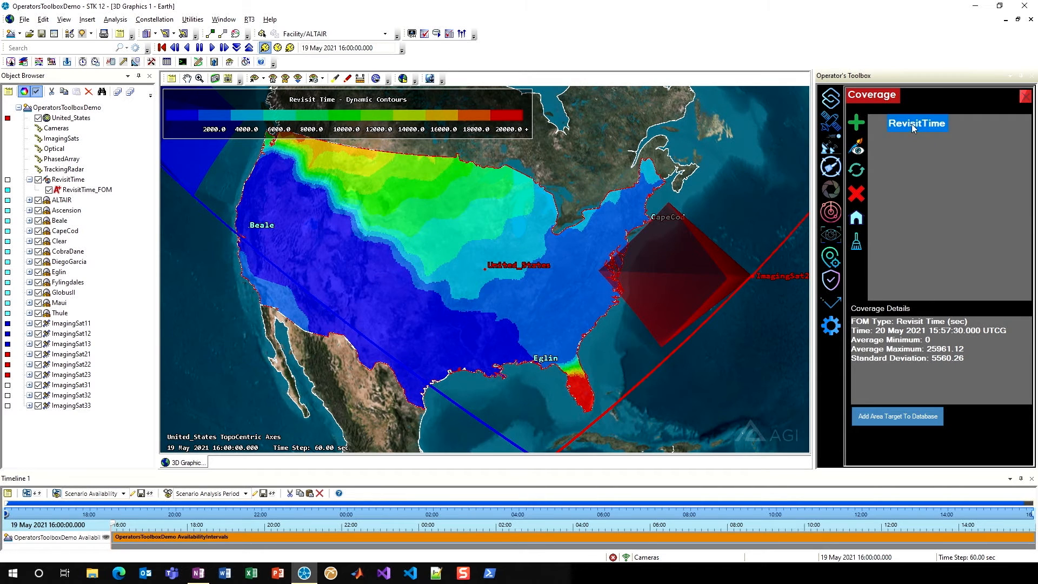
{"action": "mouse_move", "coordinate": [399, 162]}
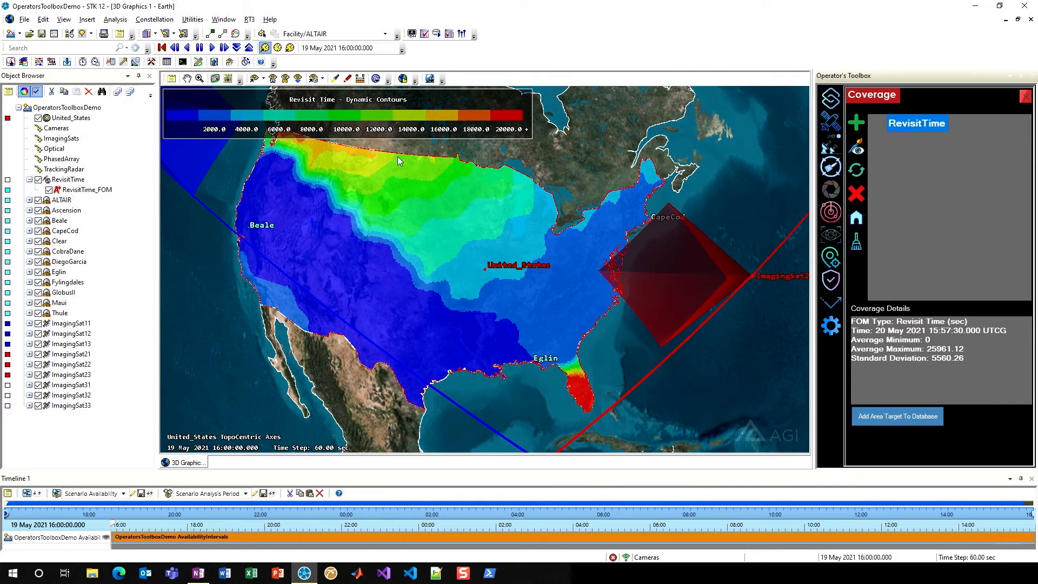
{"action": "left_click", "coordinate": [197, 47]}
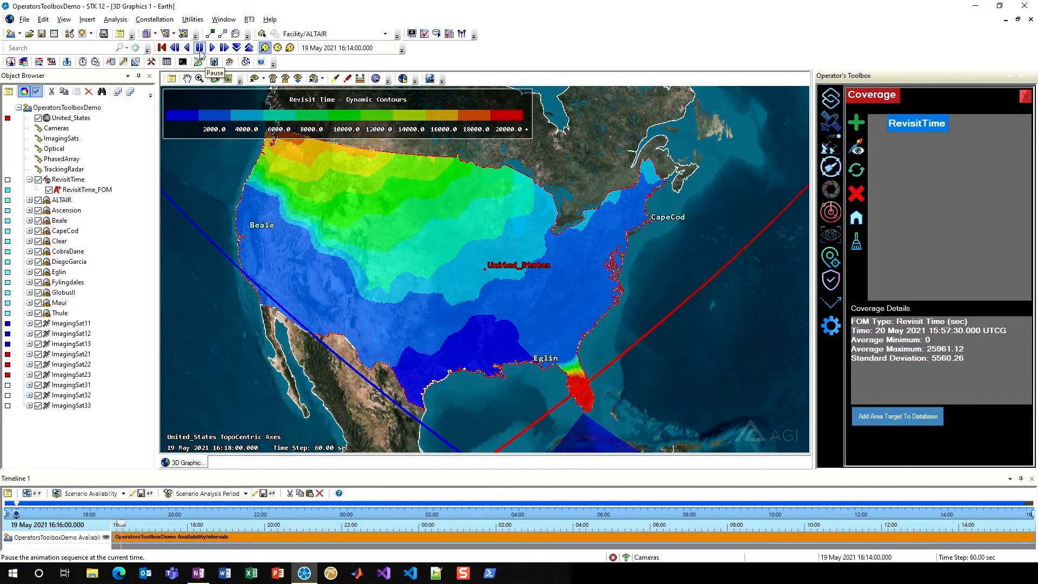